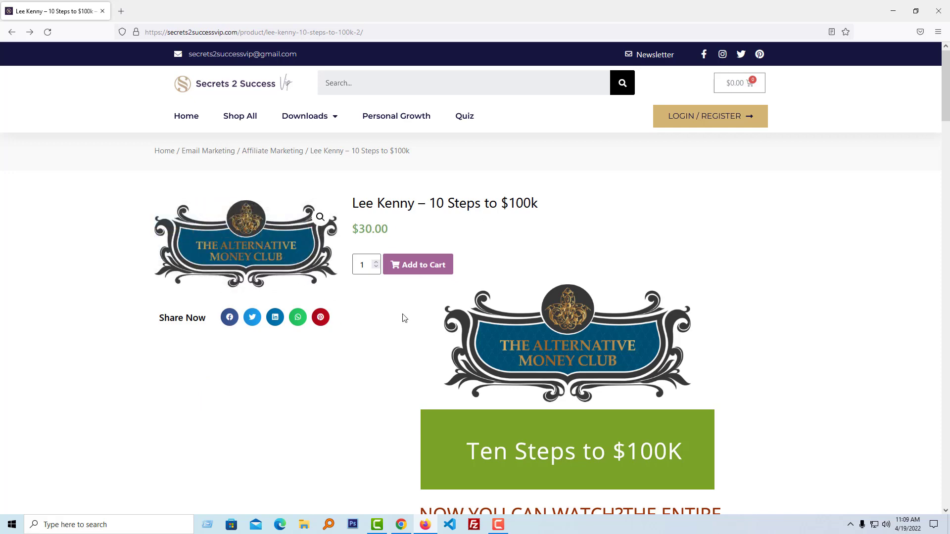
- Add Lee Kenny – 10 Steps to $100k to the cart and place a $30 cash-on-delivery order
click(427, 264)
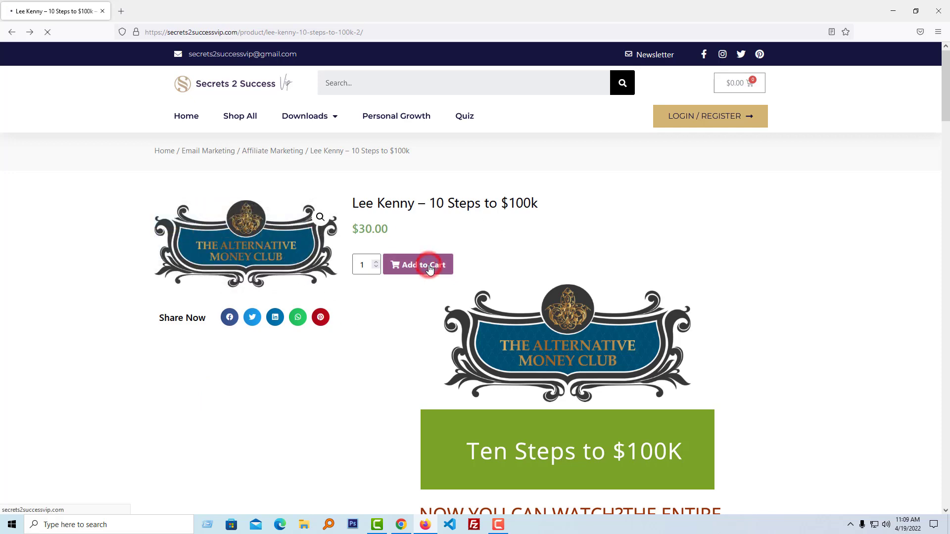
click(418, 265)
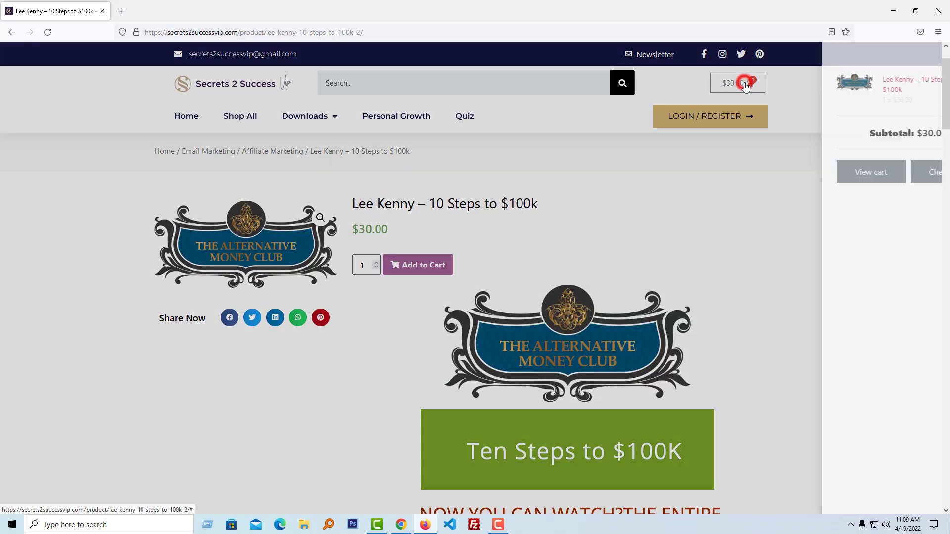
click(901, 172)
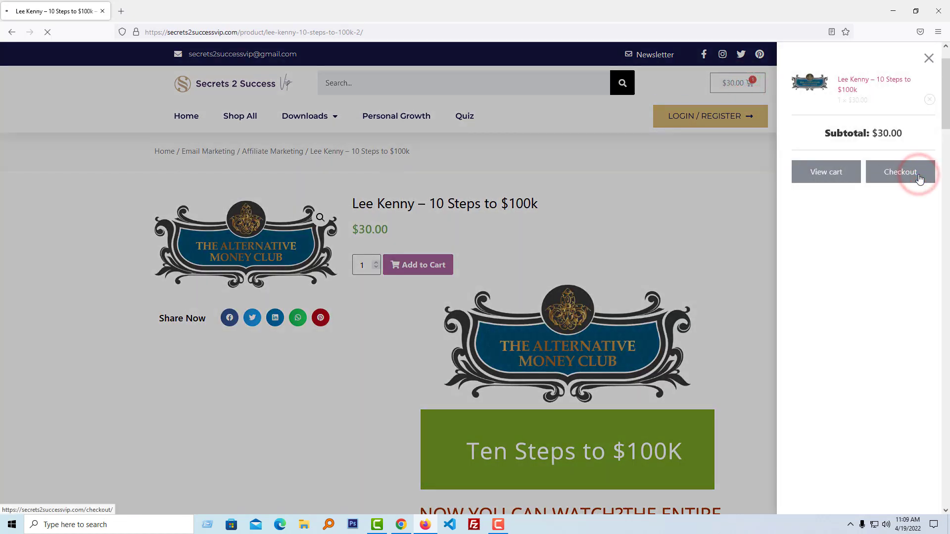
click(899, 171)
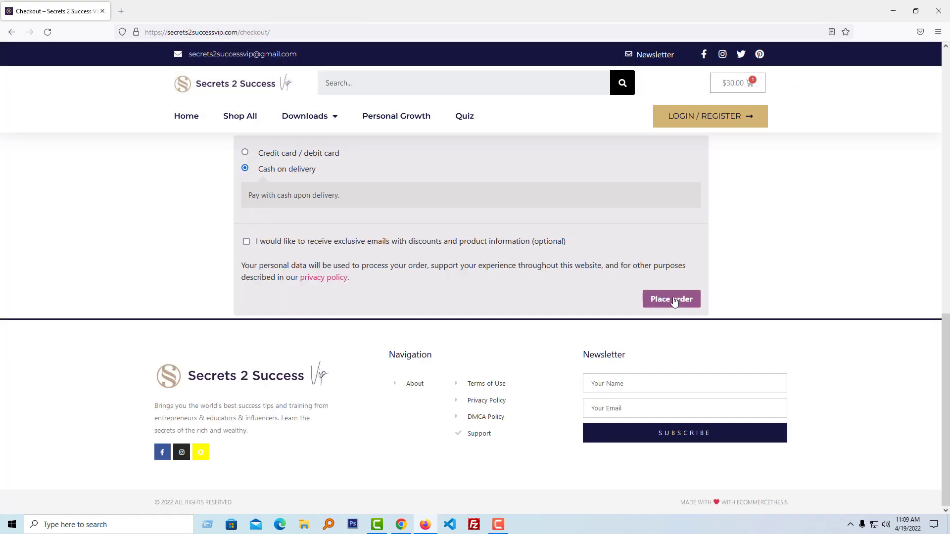
click(671, 298)
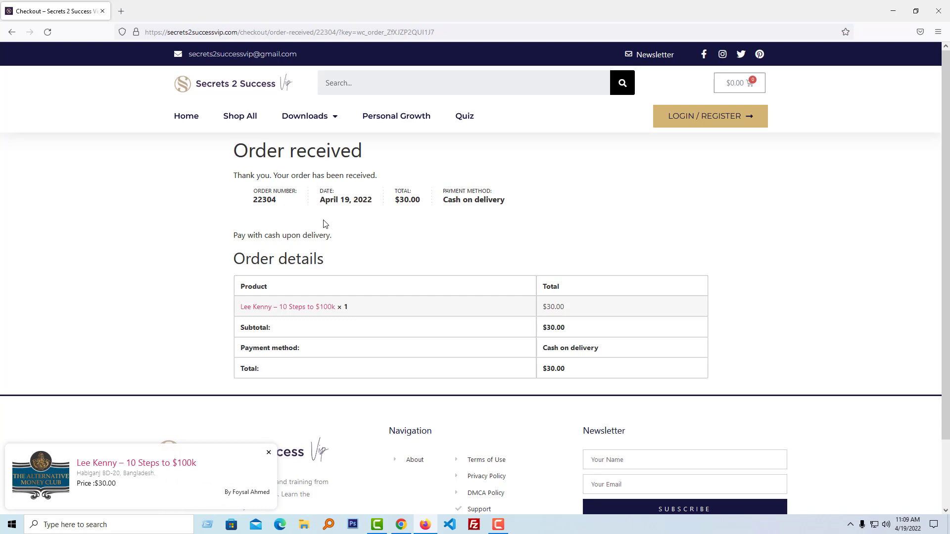
mouse_move(301, 267)
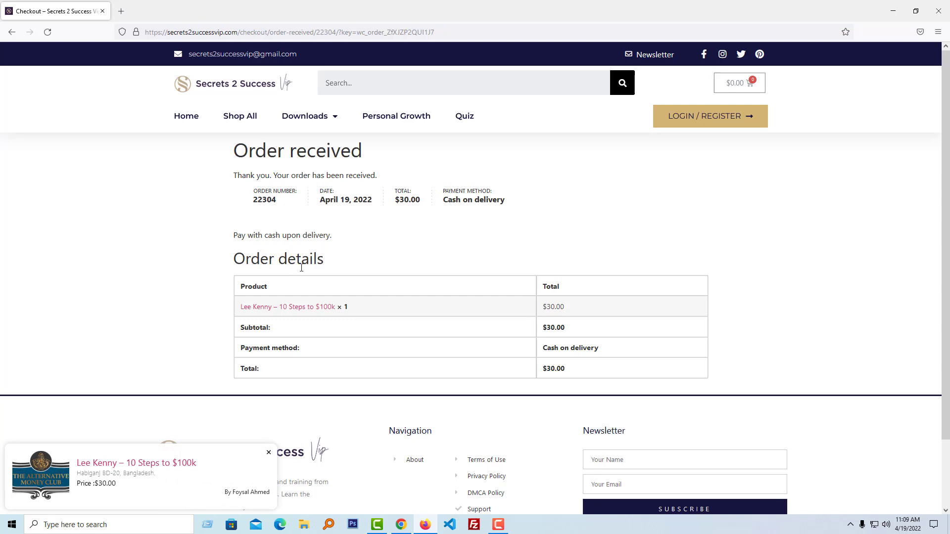
- Open order #22304 from WooCommerce Orders, change its status from on hold to Completed, and update
click(268, 453)
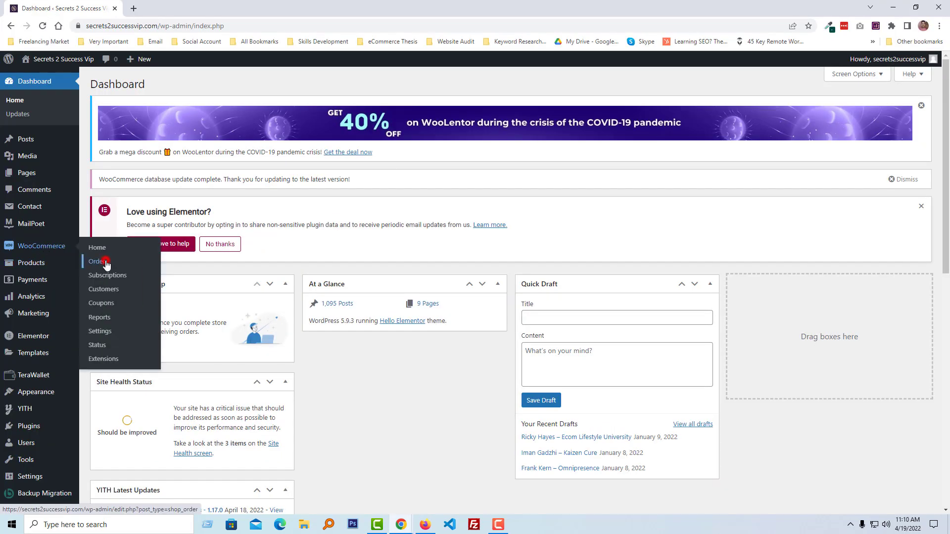
click(98, 261)
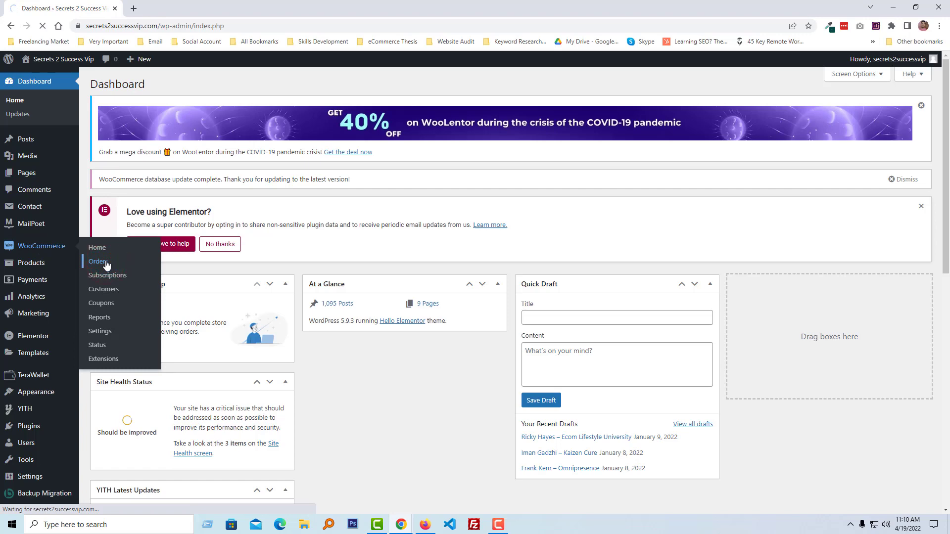
click(98, 261)
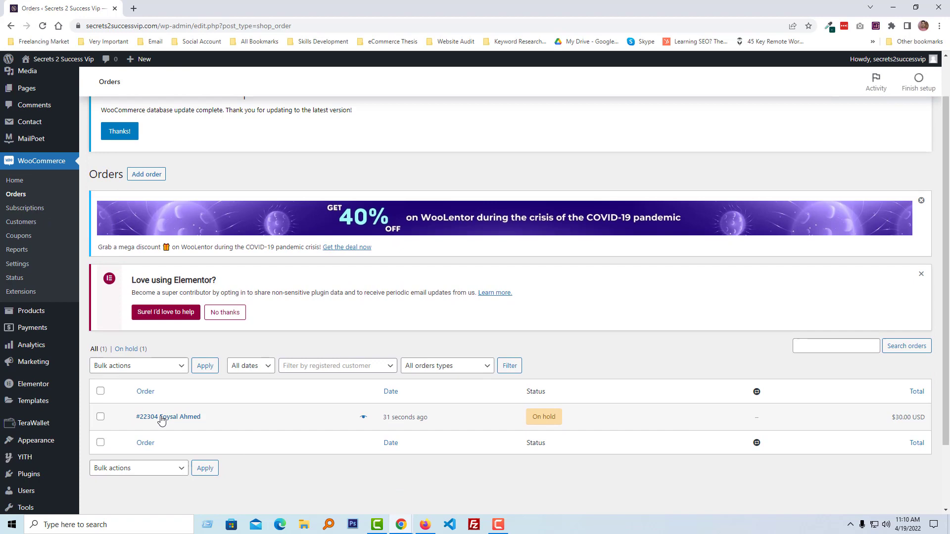
click(168, 416)
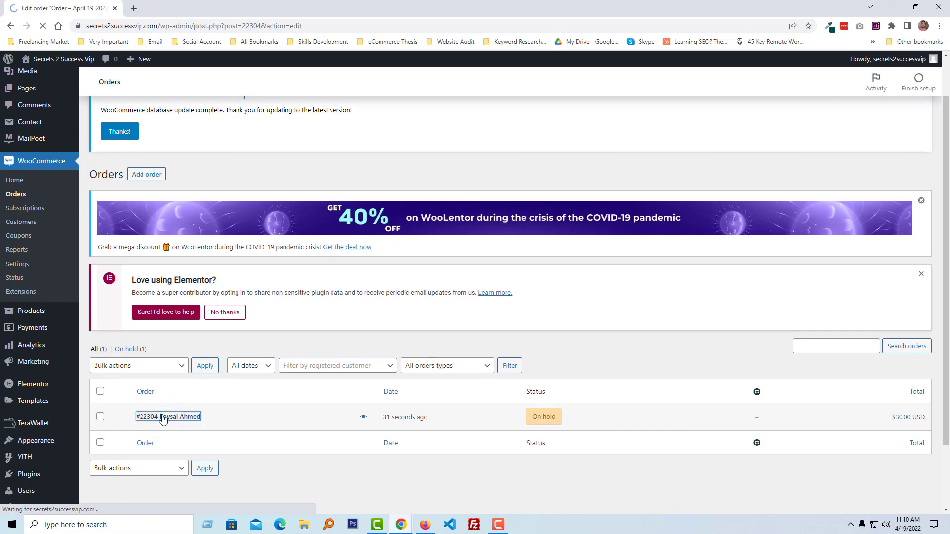
click(168, 417)
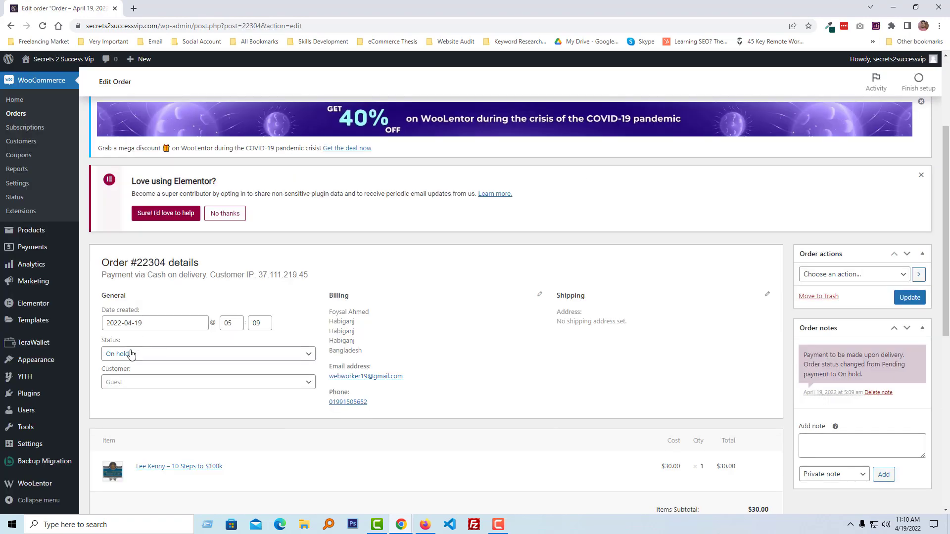
click(208, 354)
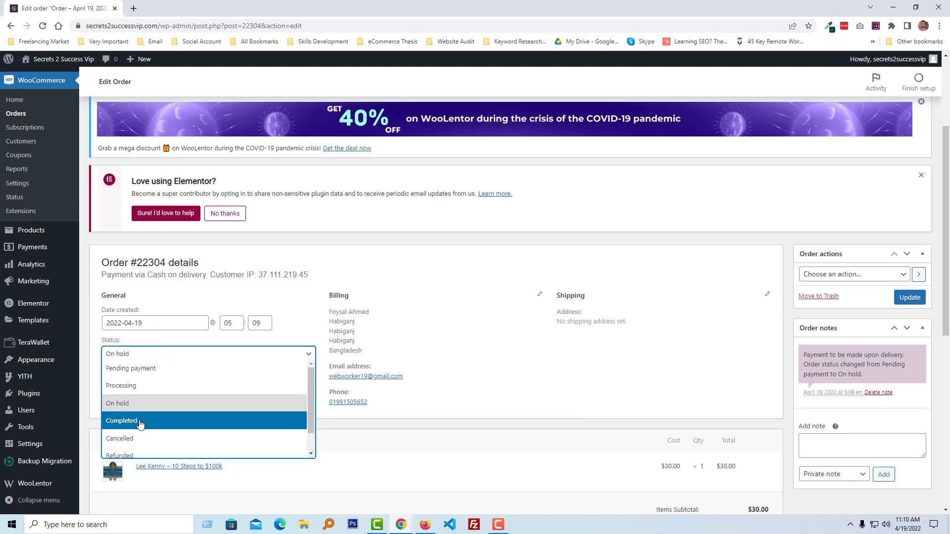
click(121, 421)
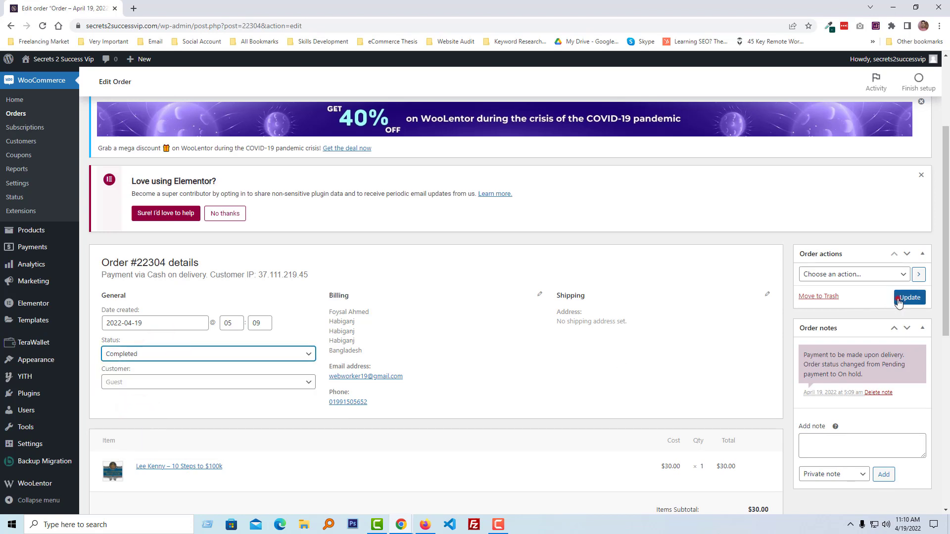
click(909, 297)
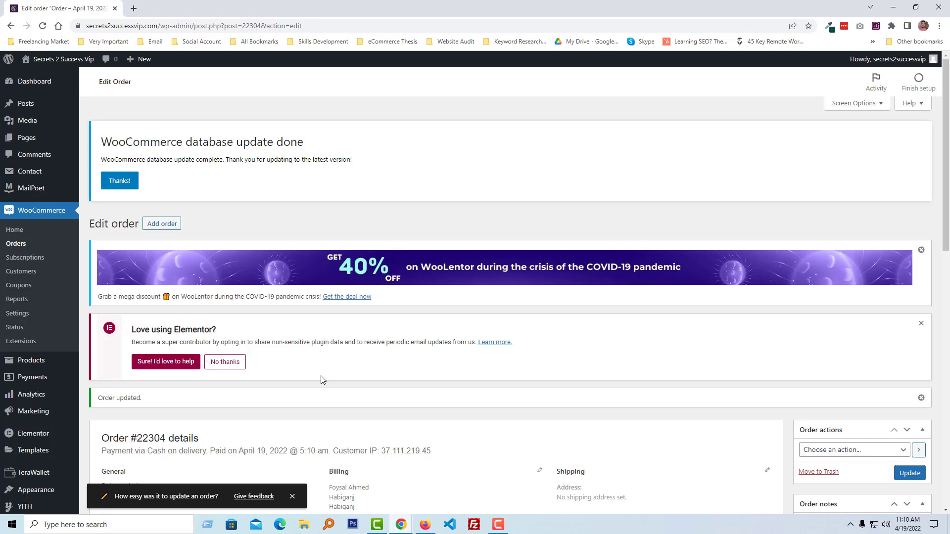
mouse_move(175, 162)
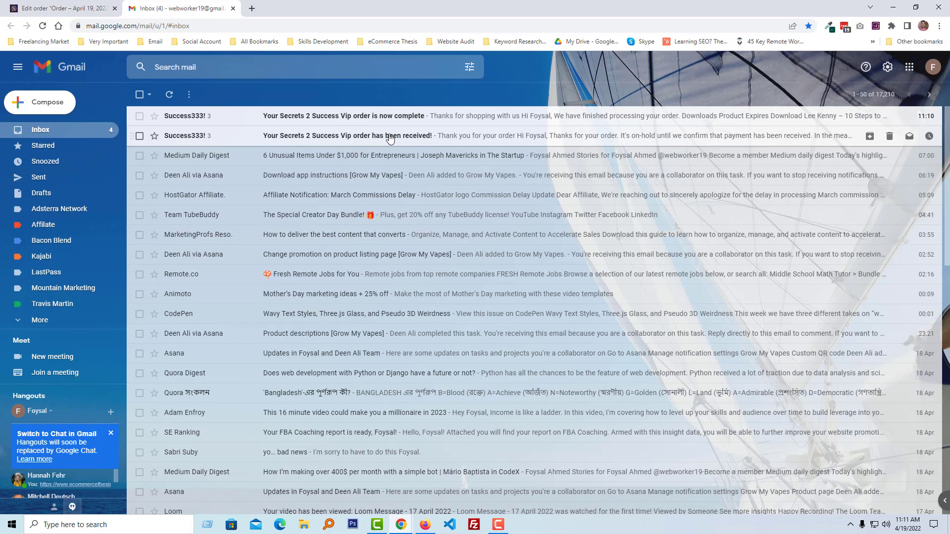
mouse_move(366, 124)
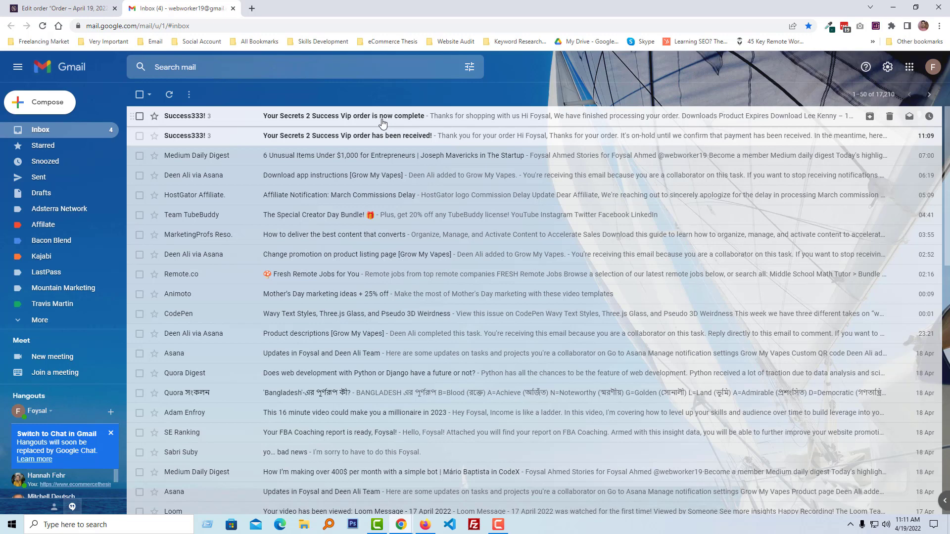
mouse_move(434, 116)
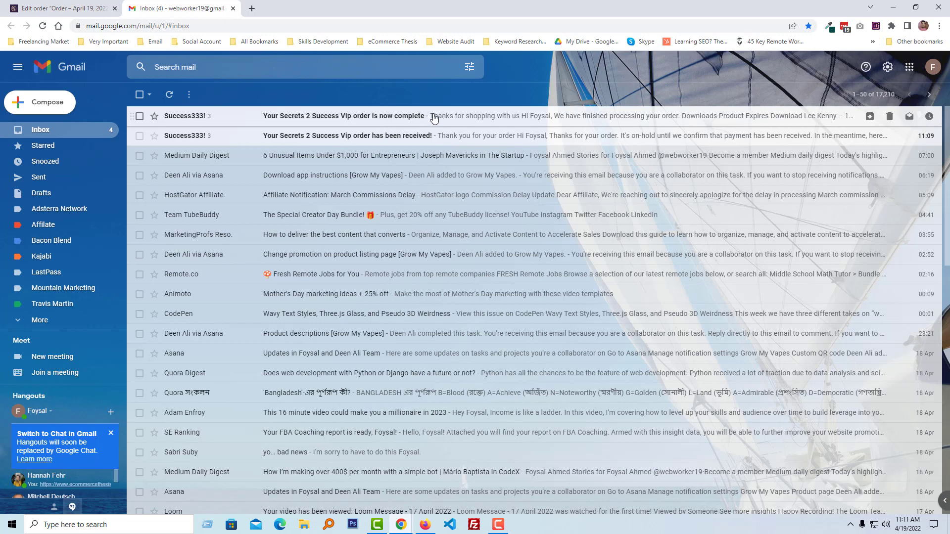
- Open the 'Your Secrets 2 Success Vip order is now complete' email and scroll to Downloads
click(343, 116)
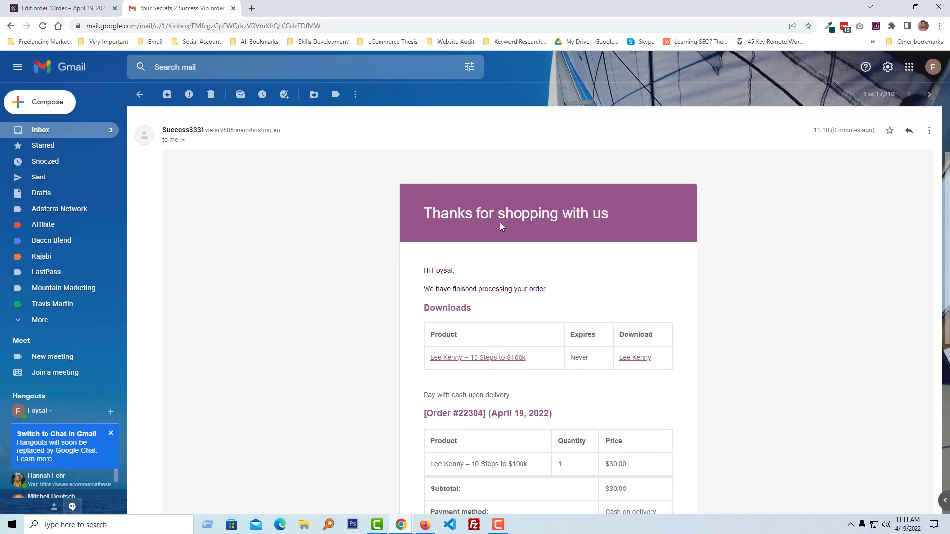
scroll(down, 3)
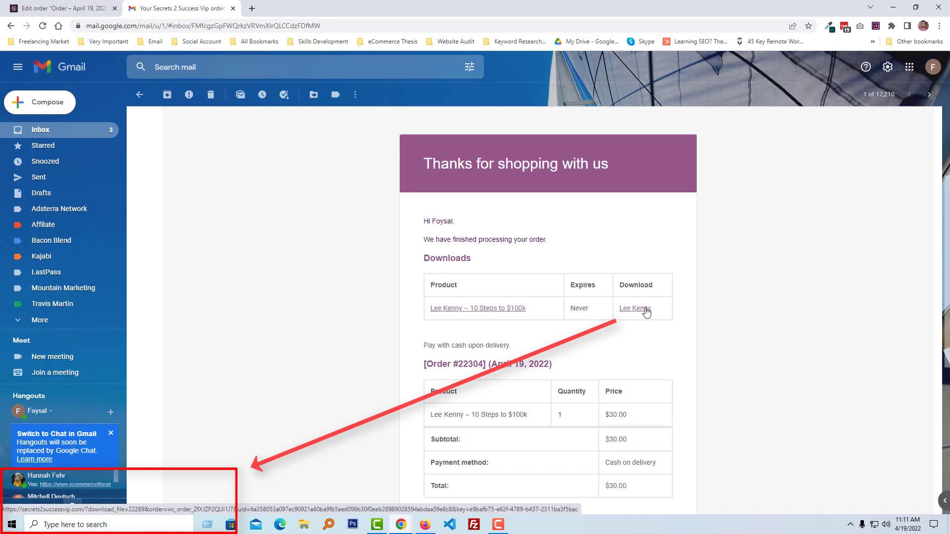
click(634, 308)
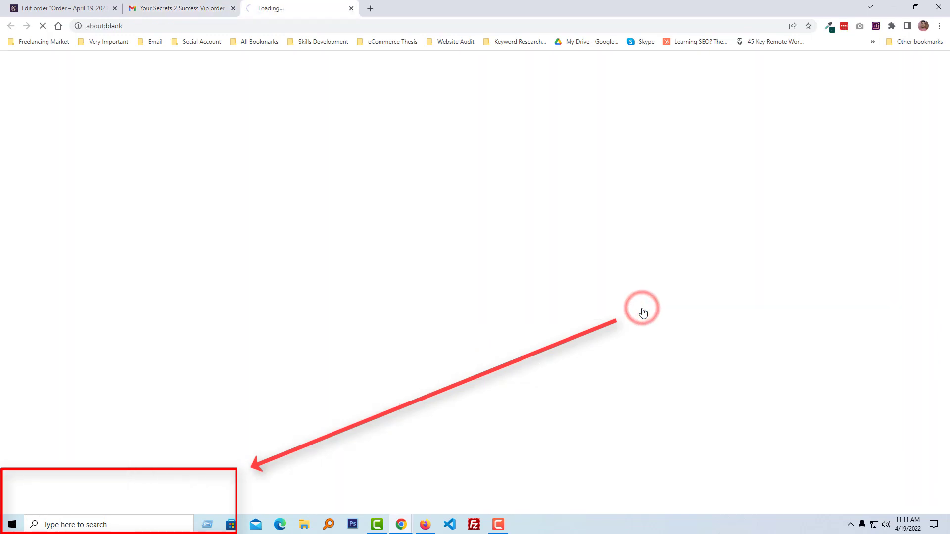
click(634, 308)
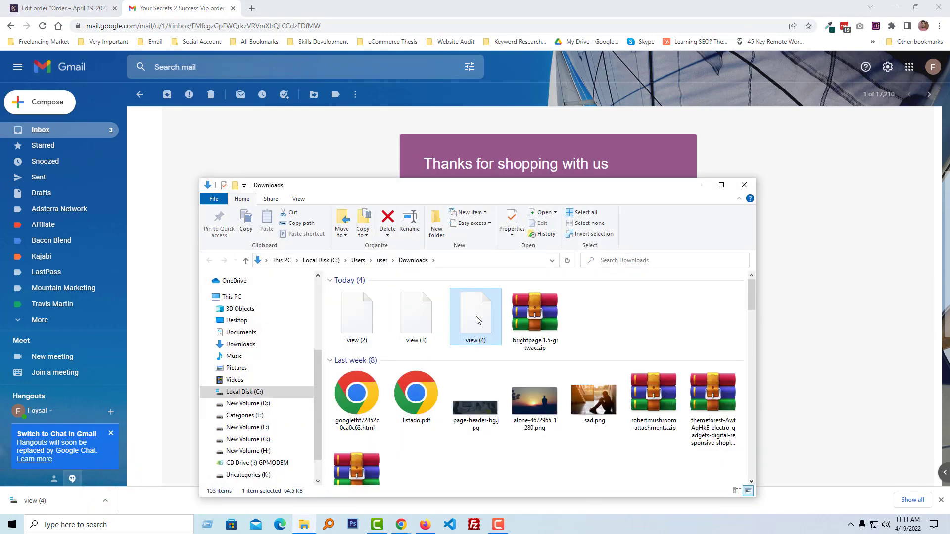
mouse_move(475, 318)
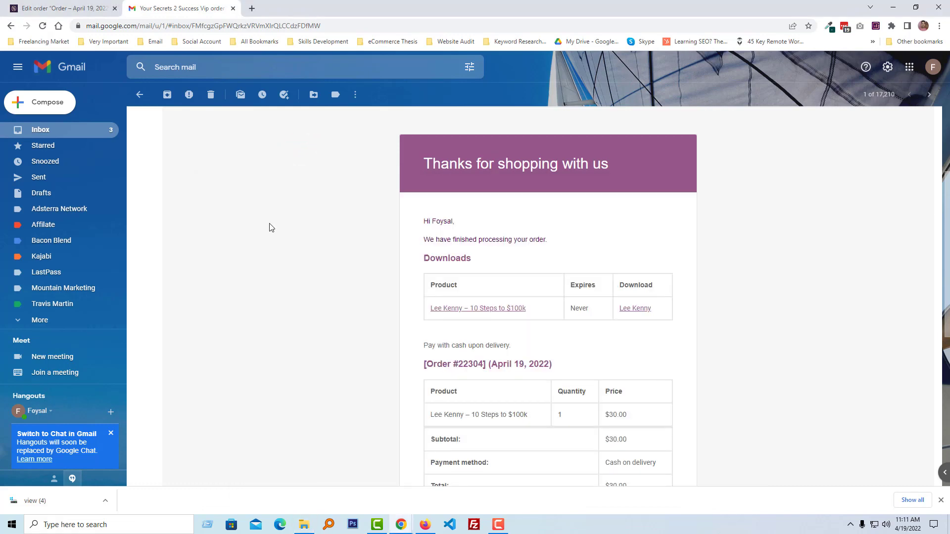
mouse_move(634, 308)
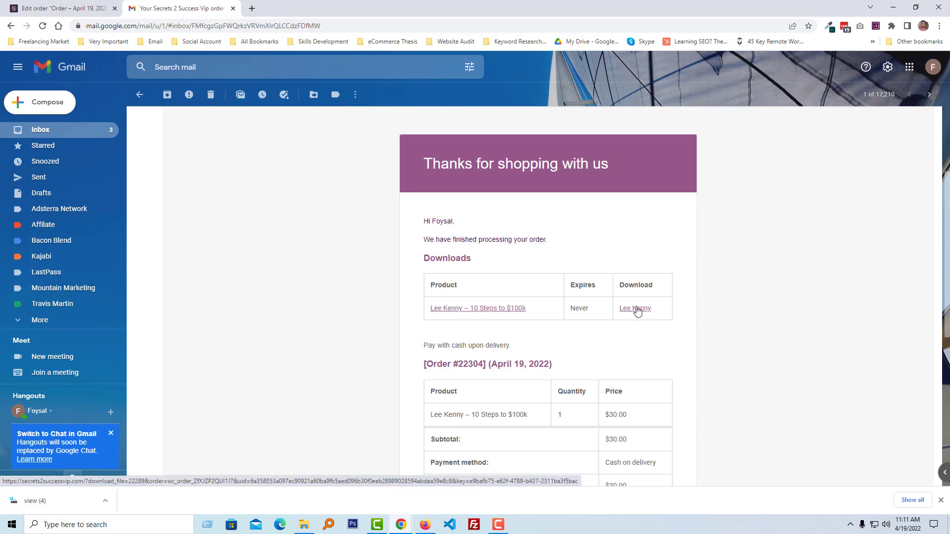
click(57, 8)
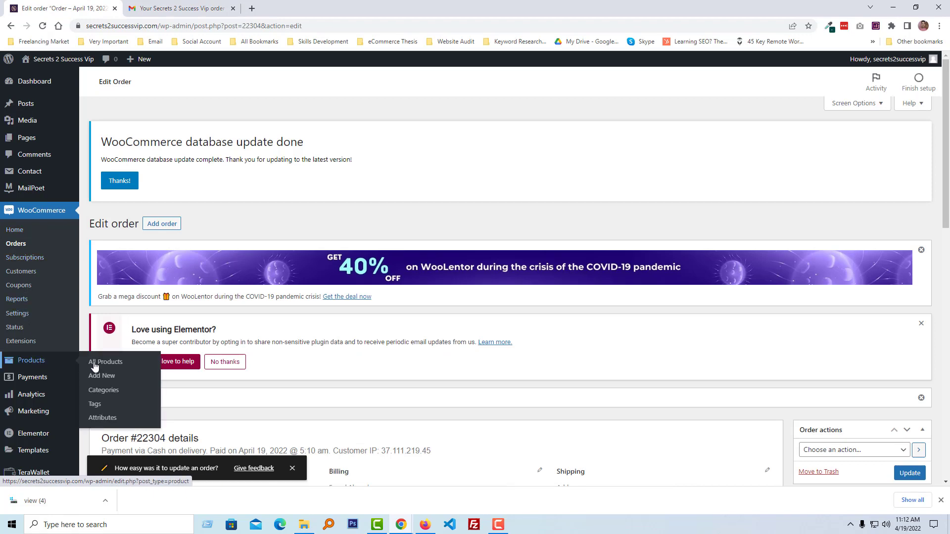
- Open Lee Kenny – 10 Steps to $100k (ID 22289) from All Products in the editor
click(105, 362)
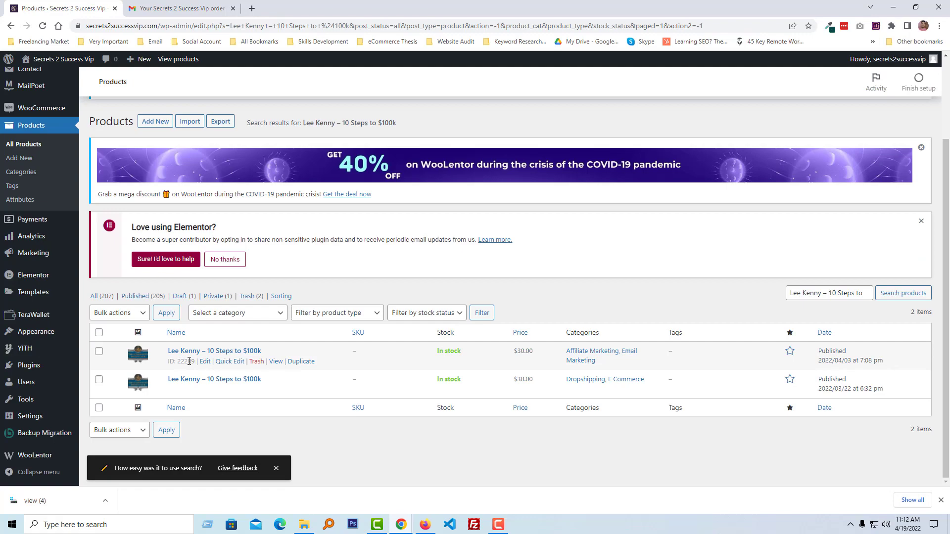
click(204, 361)
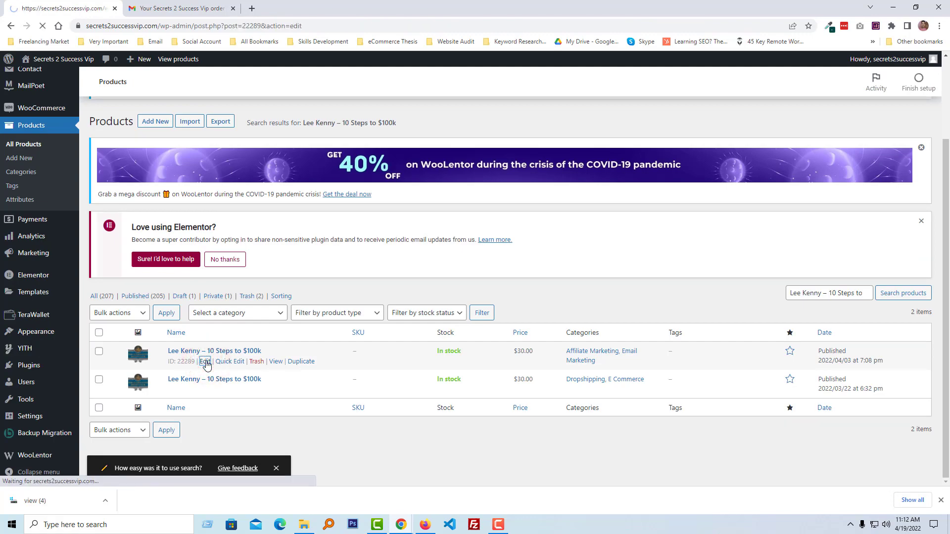
click(204, 361)
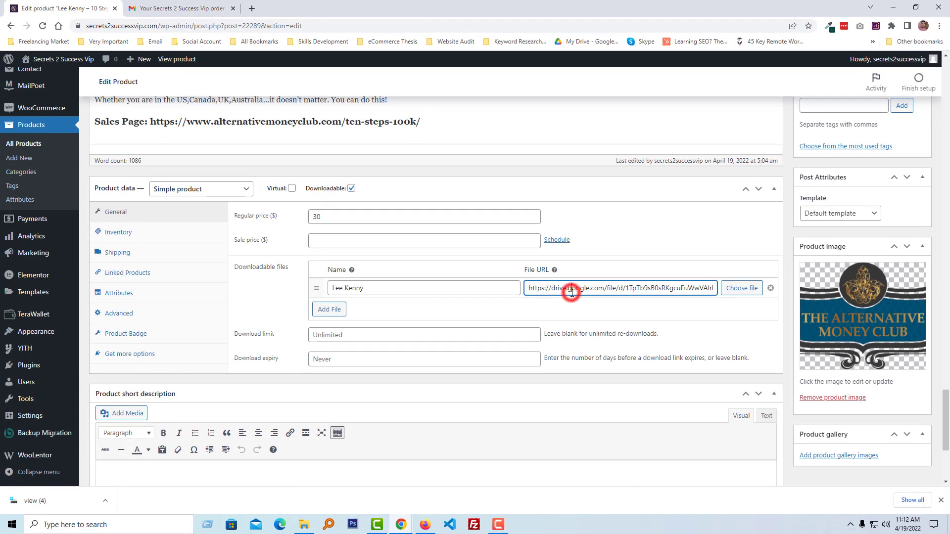
- Select the product's Google Drive file URL and load it in a new tab to show Divi 2021.zip
triple_click(619, 289)
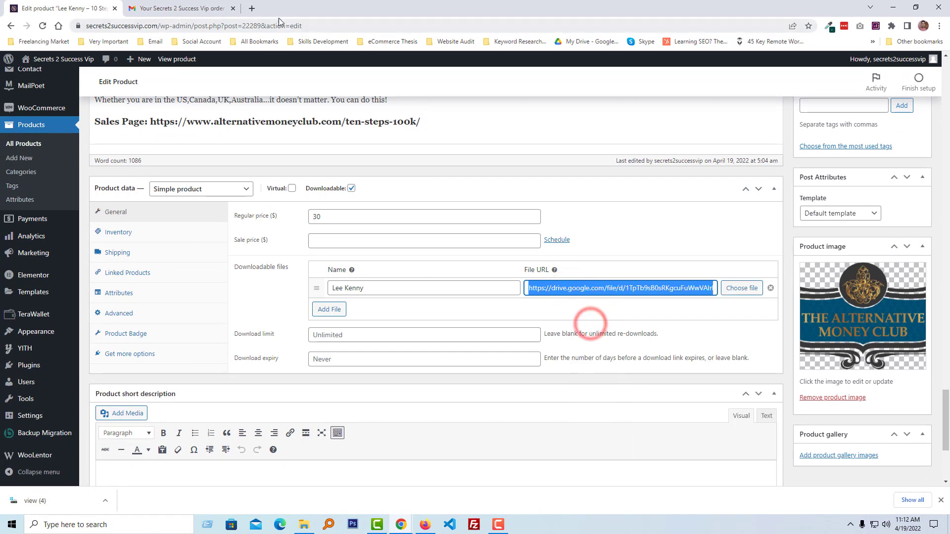
click(179, 8)
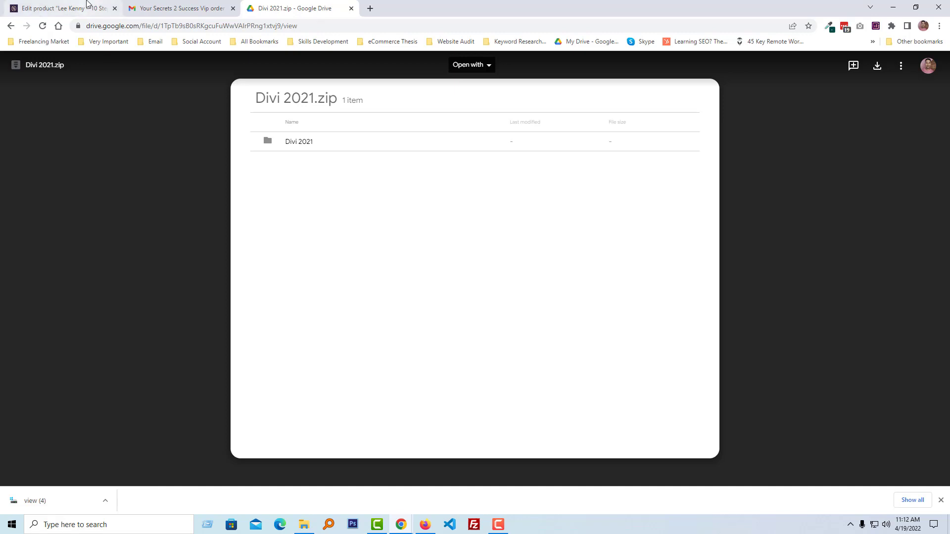
mouse_move(58, 8)
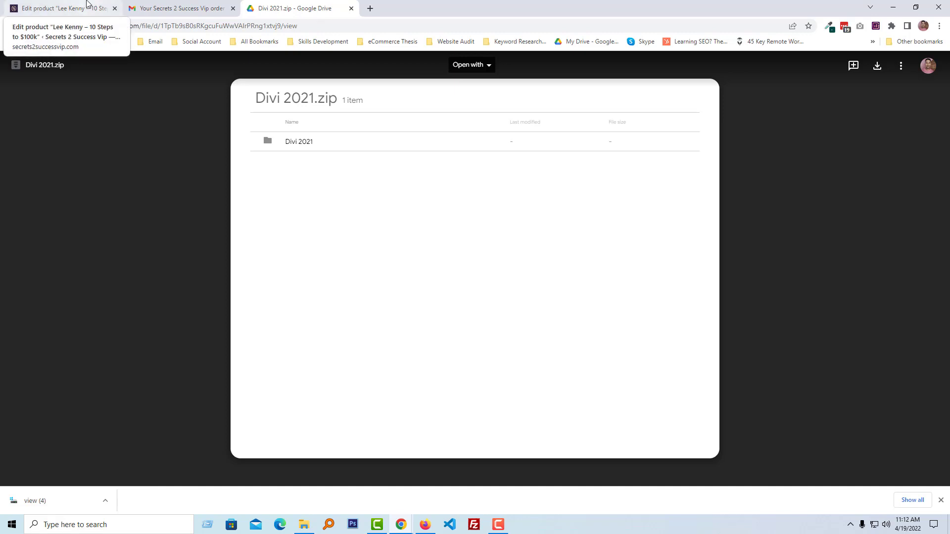
- Under Settings > Products > Downloadable products, choose 'Redirect only (Insecure)' and save changes
click(57, 8)
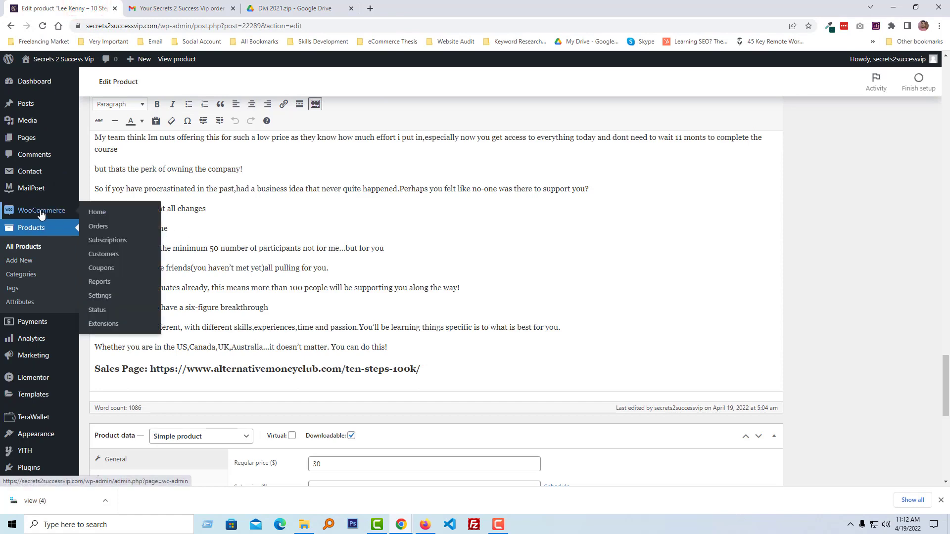
click(100, 296)
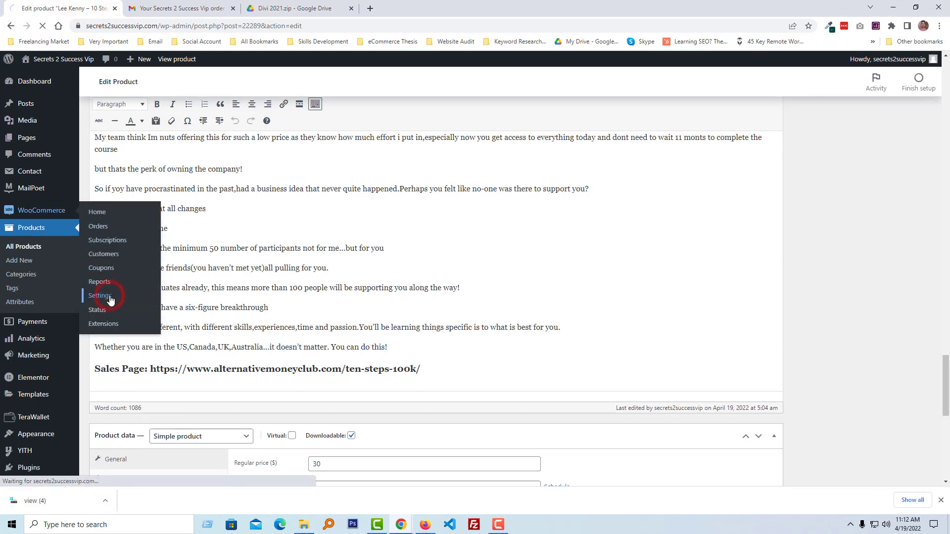
click(100, 295)
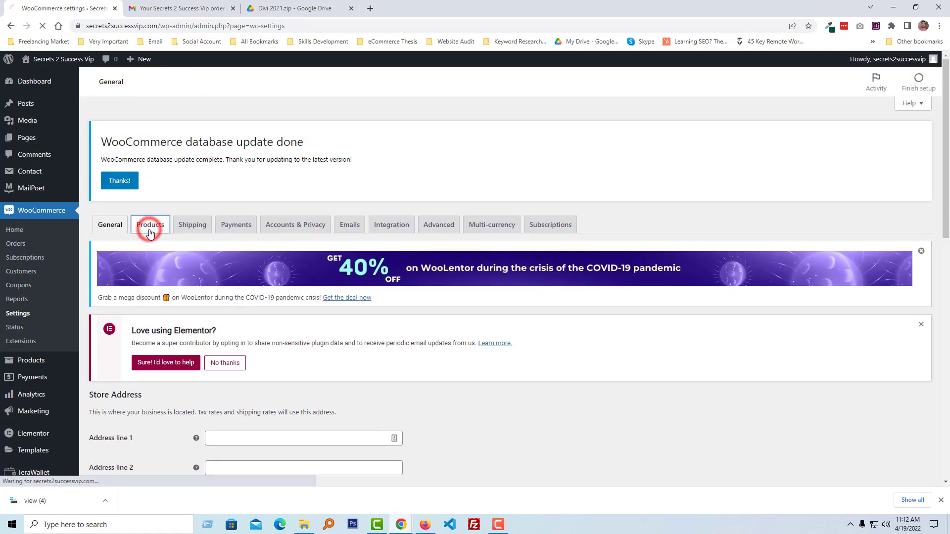
click(150, 224)
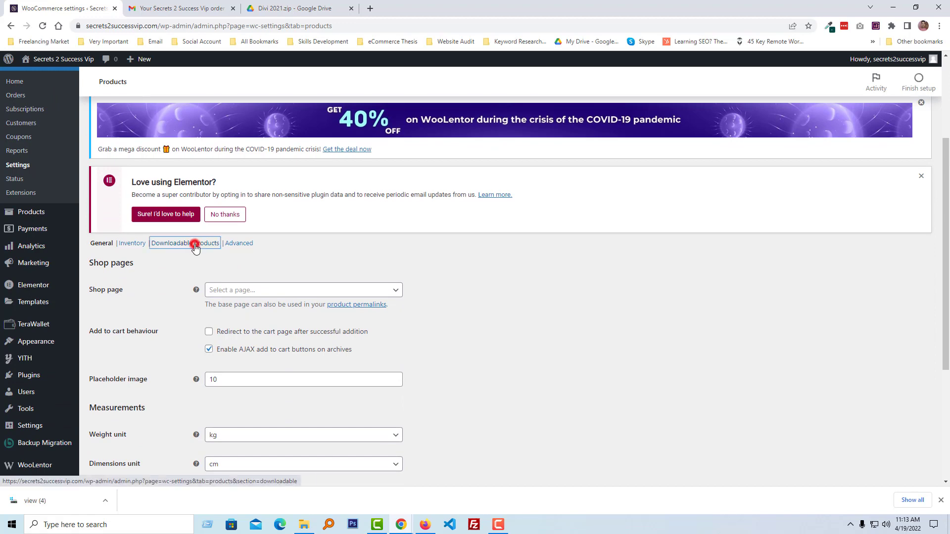
click(184, 243)
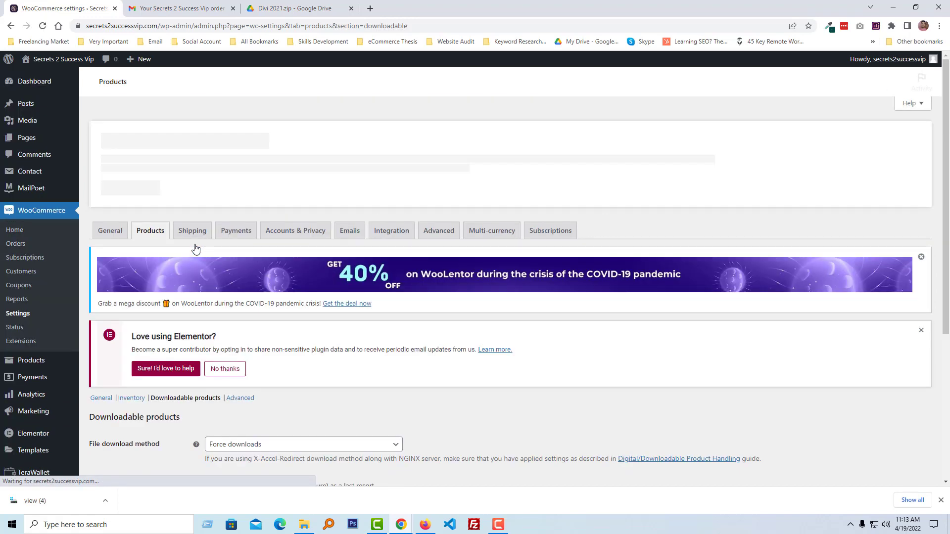
scroll(down, 3)
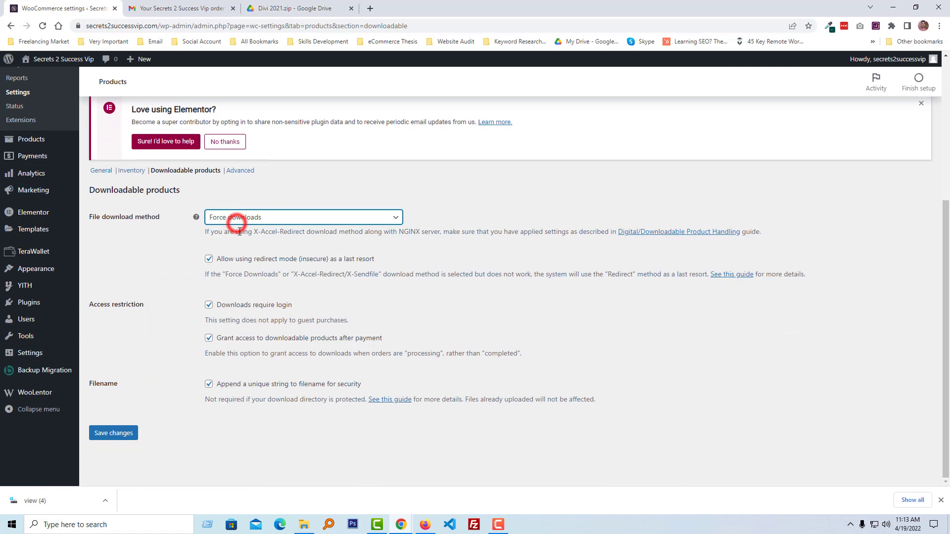
click(302, 217)
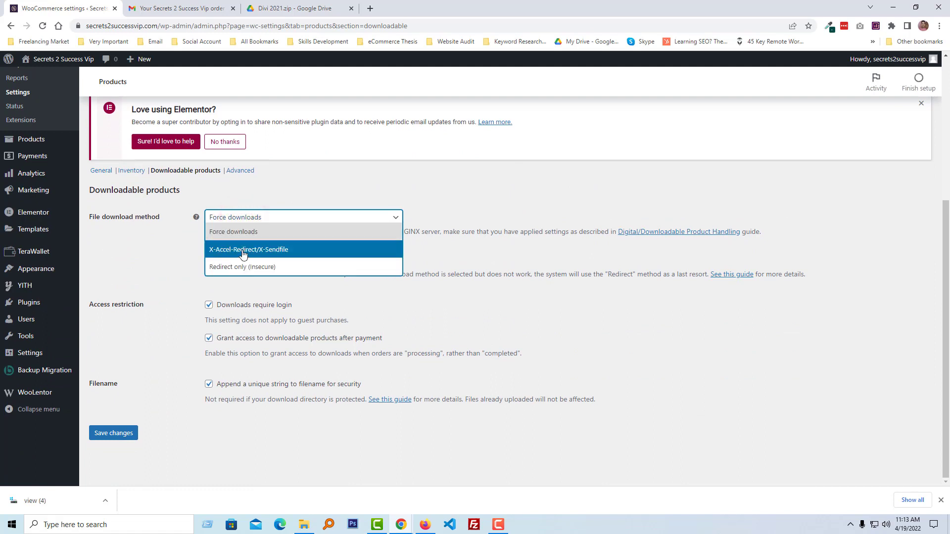
mouse_move(279, 267)
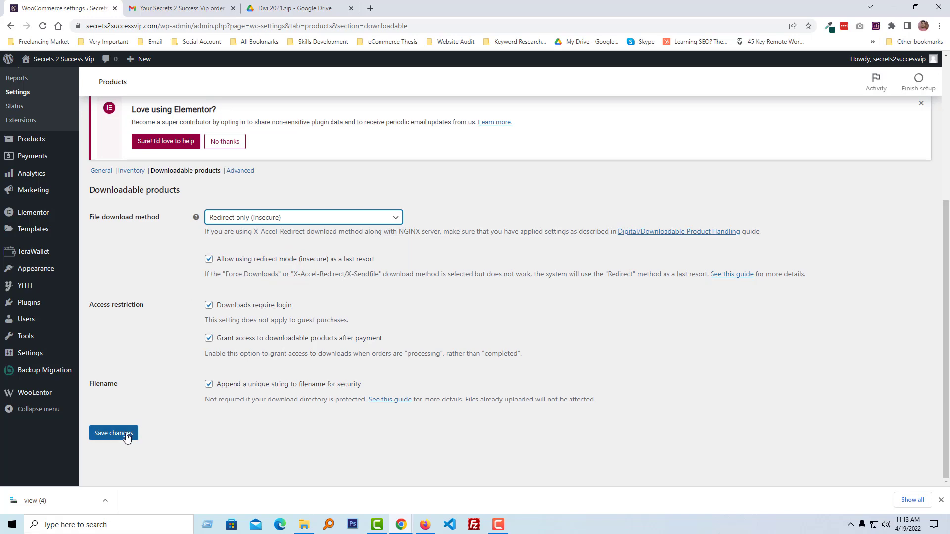
click(113, 433)
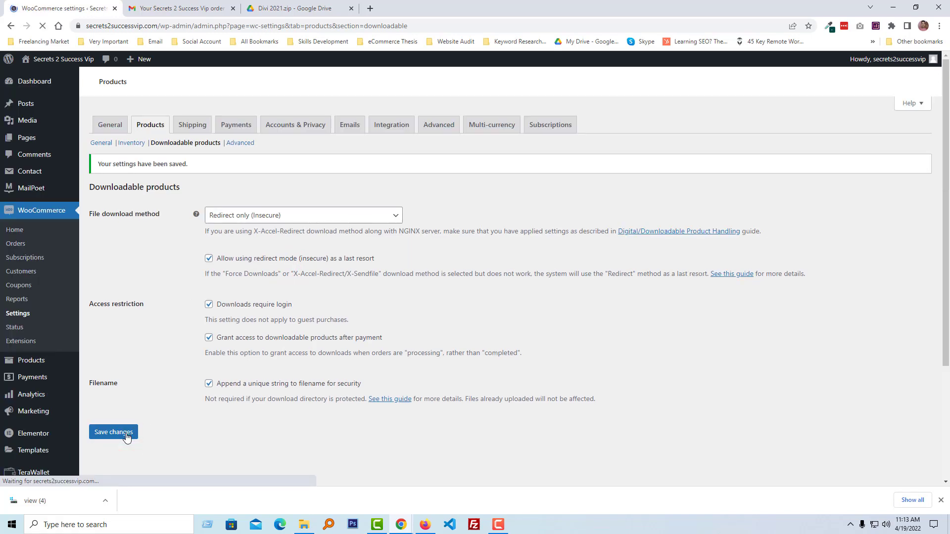
click(113, 431)
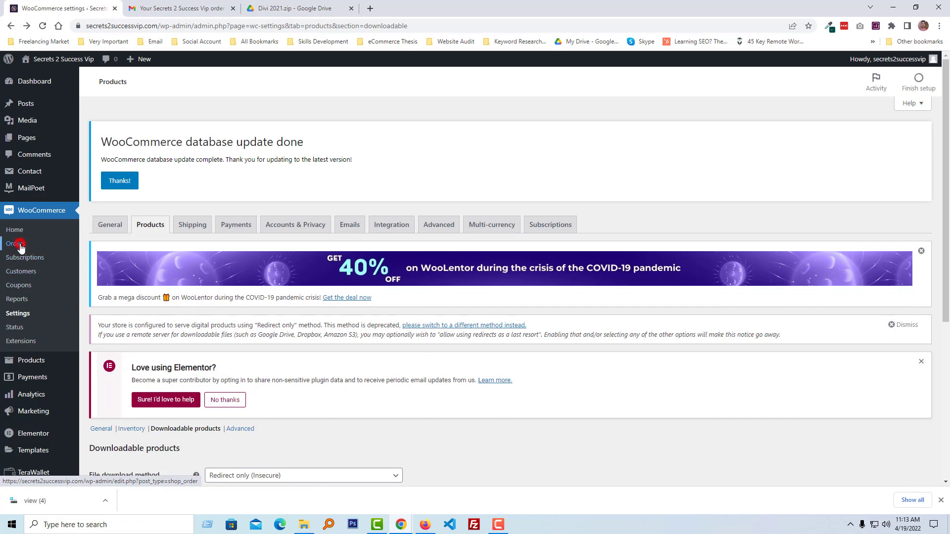
- Run 'Email invoice / order details to customer' on order #22304 and update the order
click(17, 244)
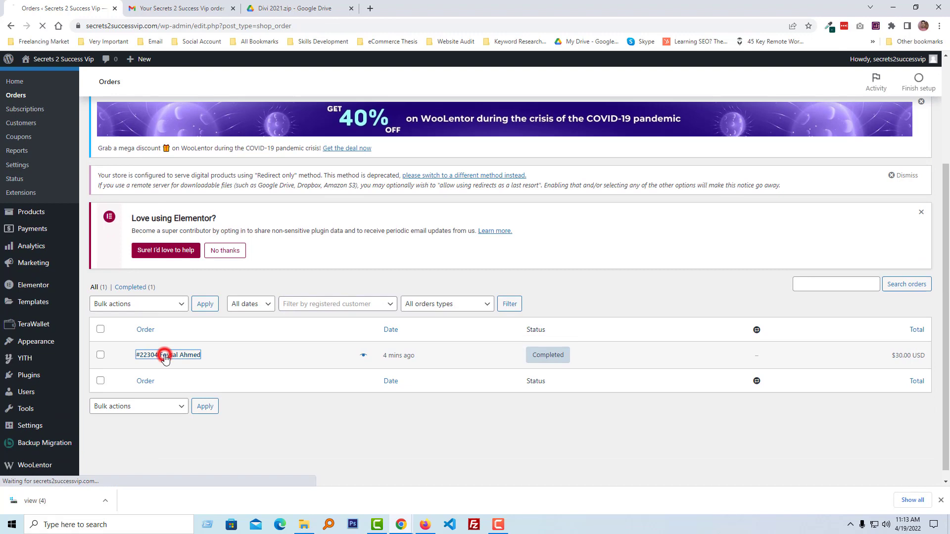
click(165, 354)
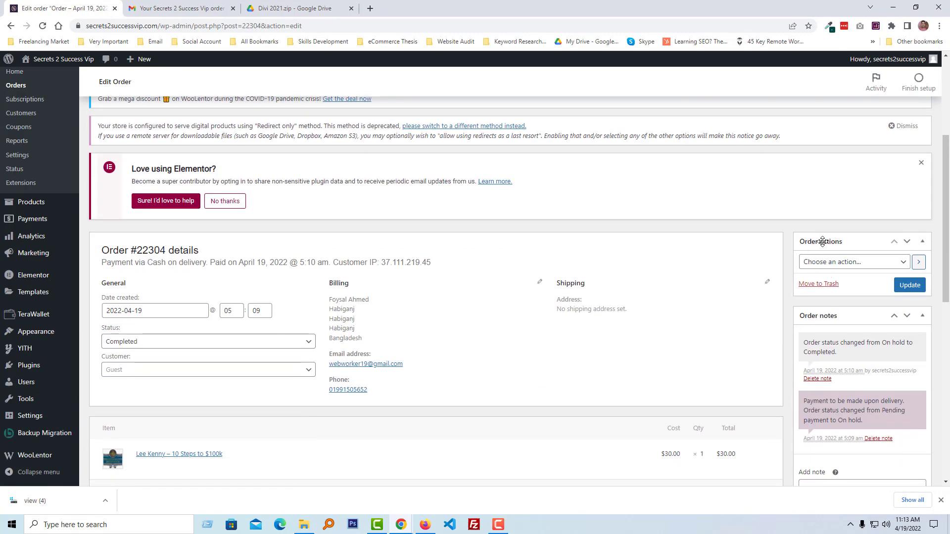
click(851, 262)
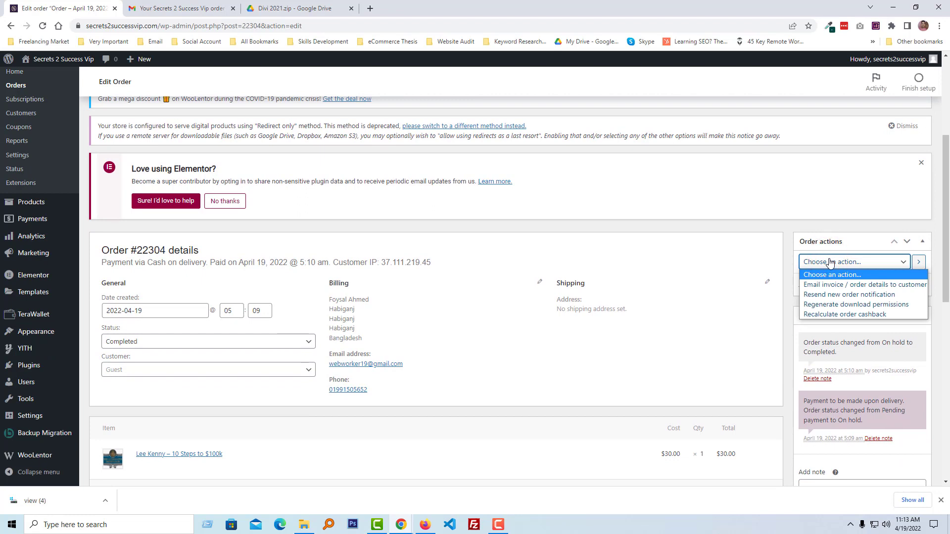
mouse_move(864, 285)
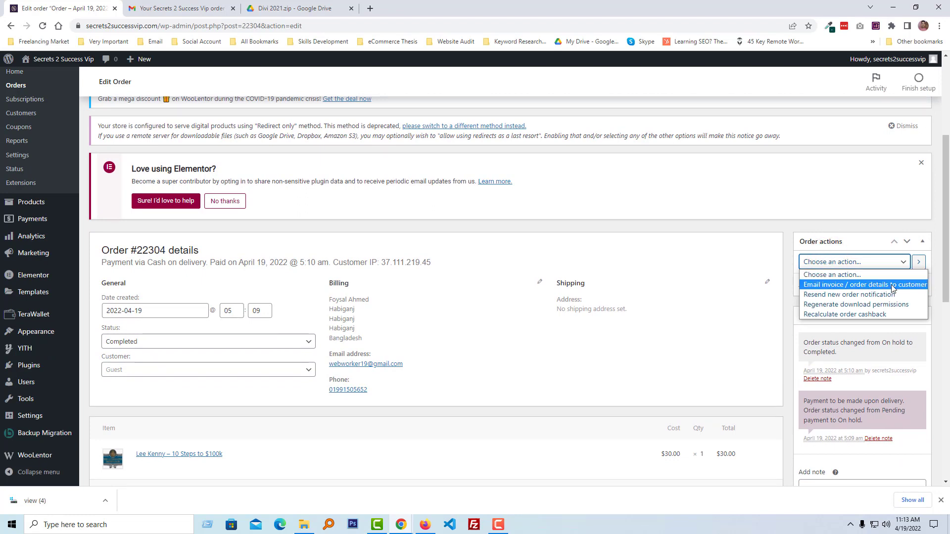
click(863, 285)
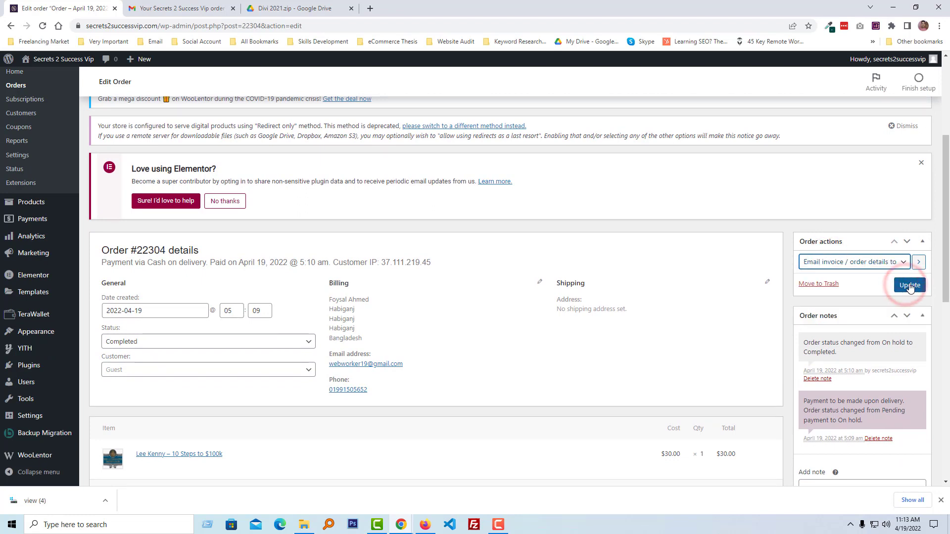
click(908, 285)
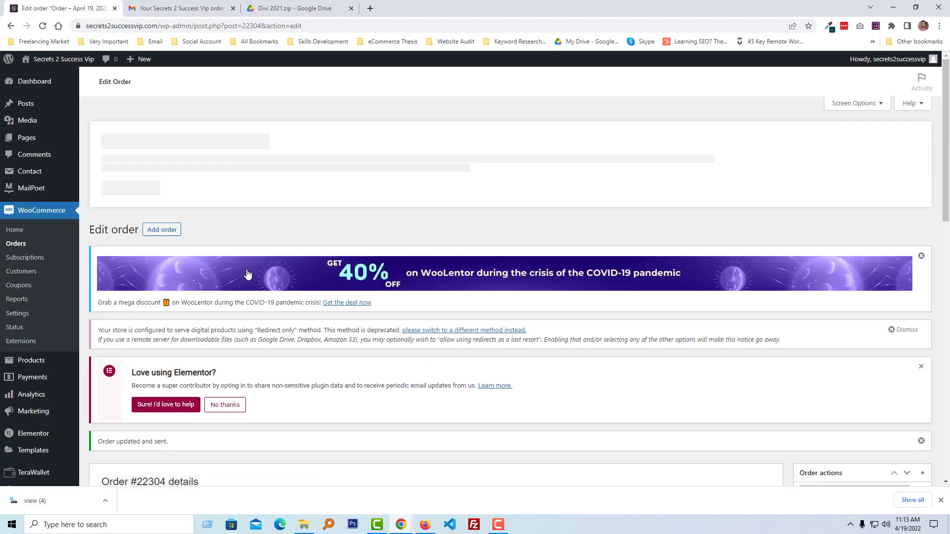
click(179, 8)
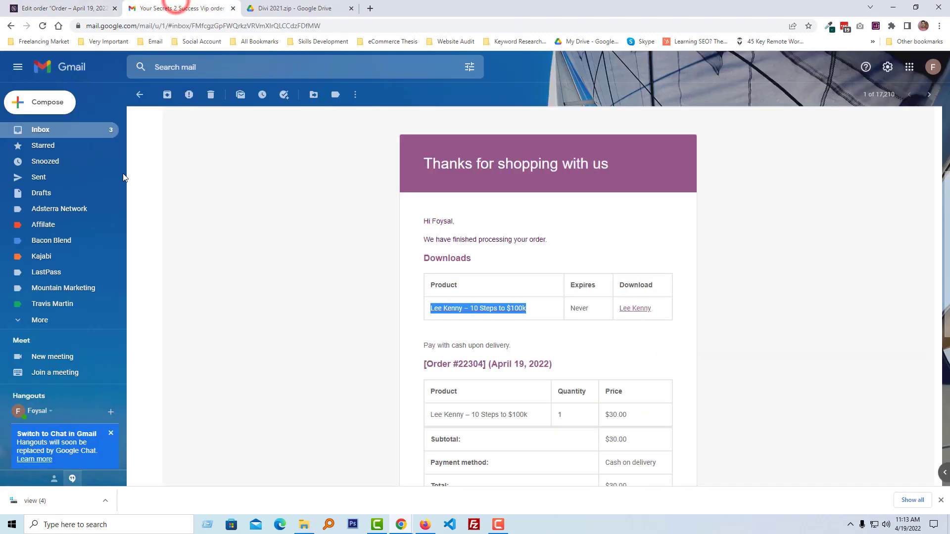
- Refresh the Gmail inbox and open the new 'Invoice for order #22304' email
click(140, 94)
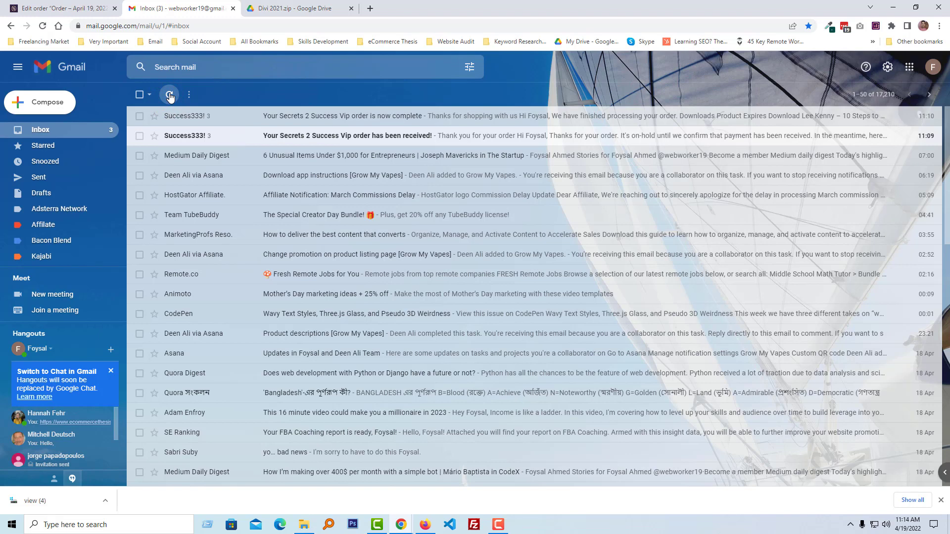
click(170, 95)
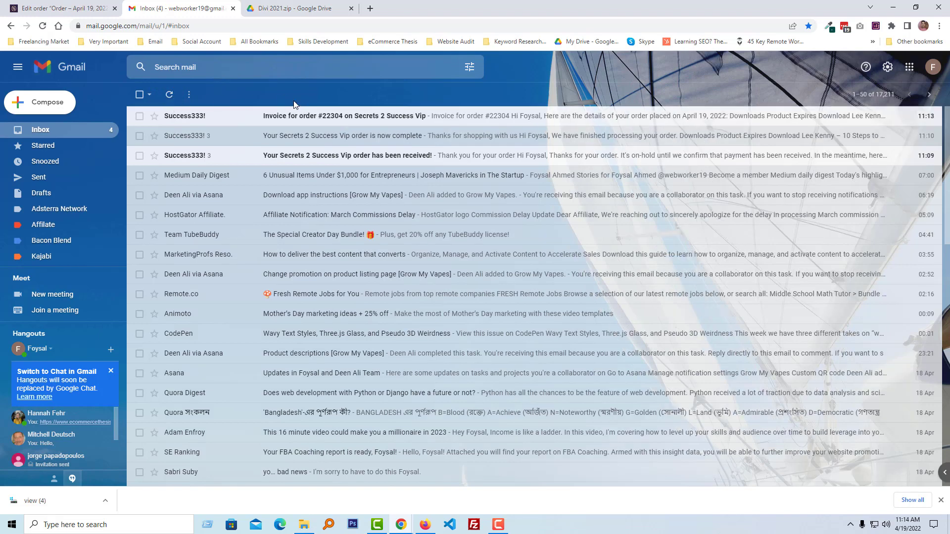
mouse_move(320, 97)
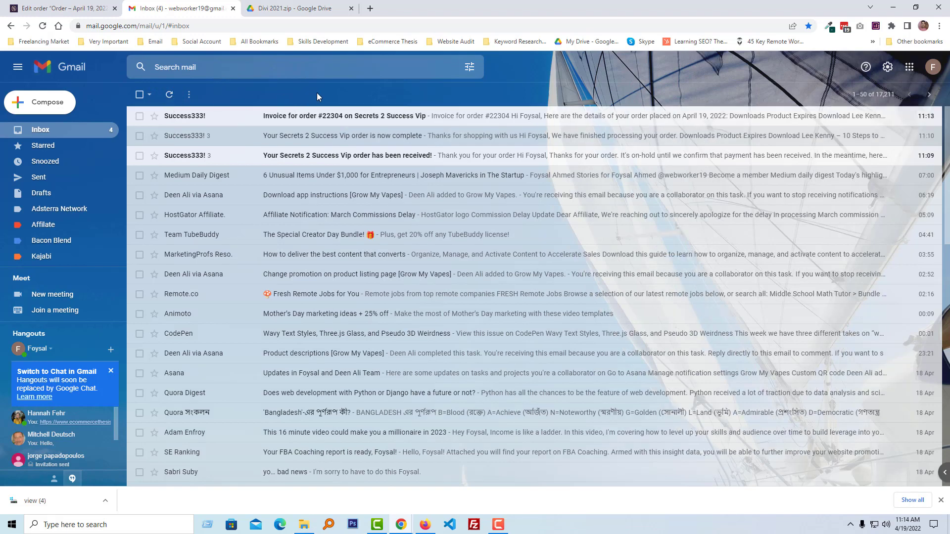
click(329, 116)
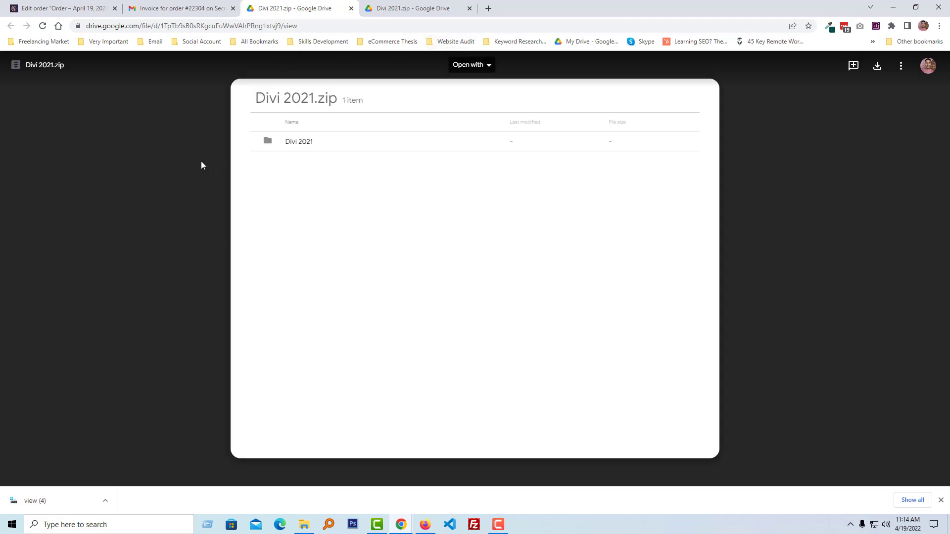
mouse_move(192, 162)
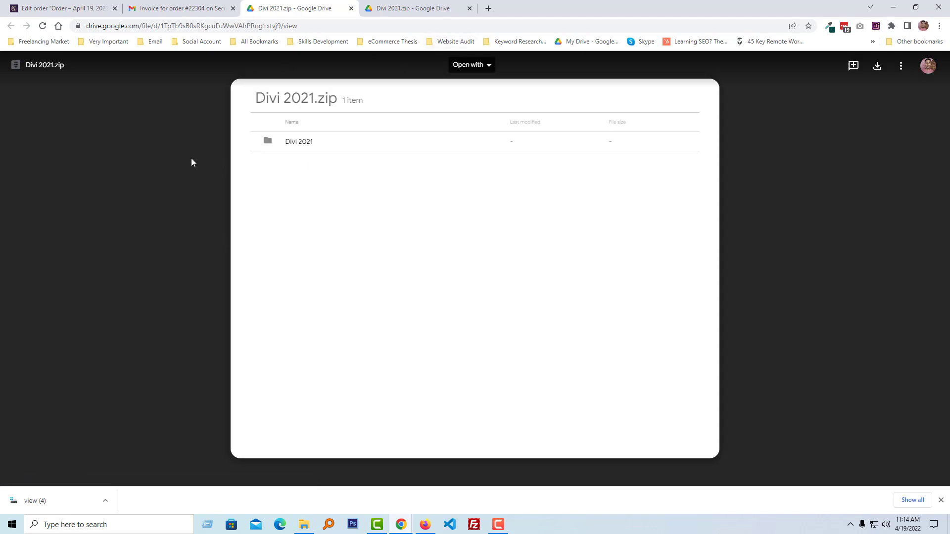